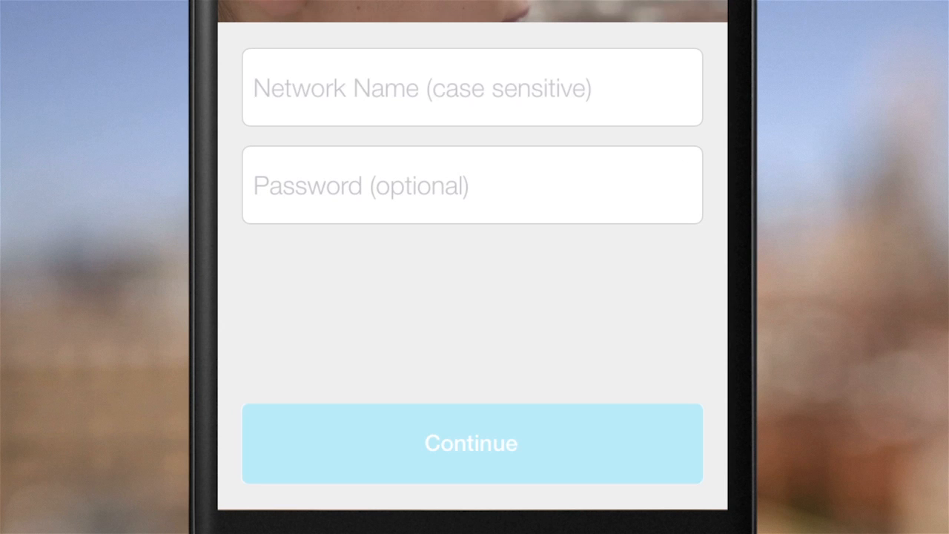
- Enter network name 'MyHomeNetwork' with its password and generate the camera setup QR code
type("MyHomeNetwork")
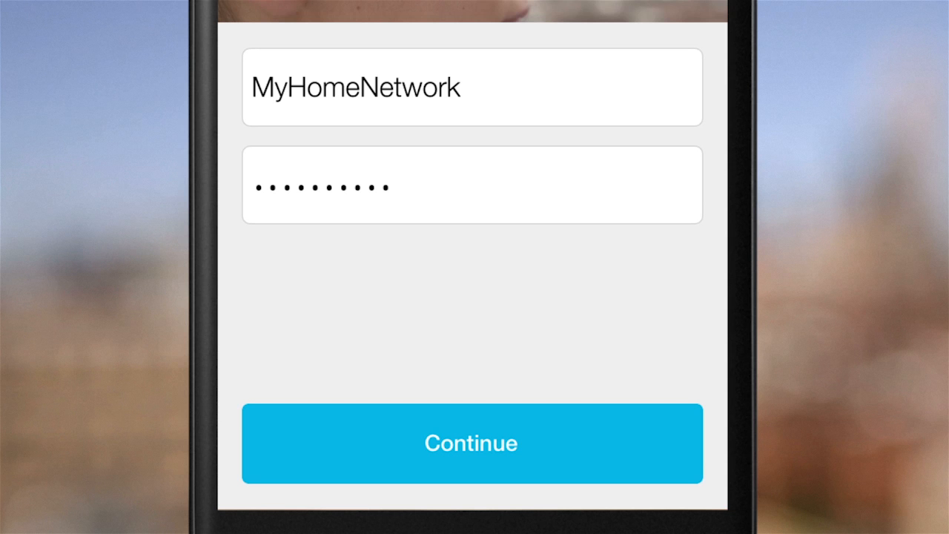
left_click(471, 443)
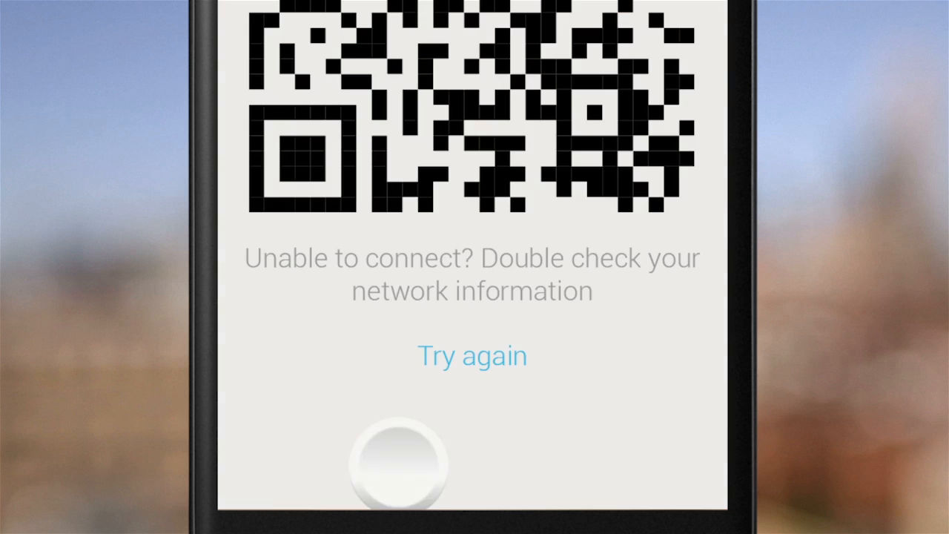